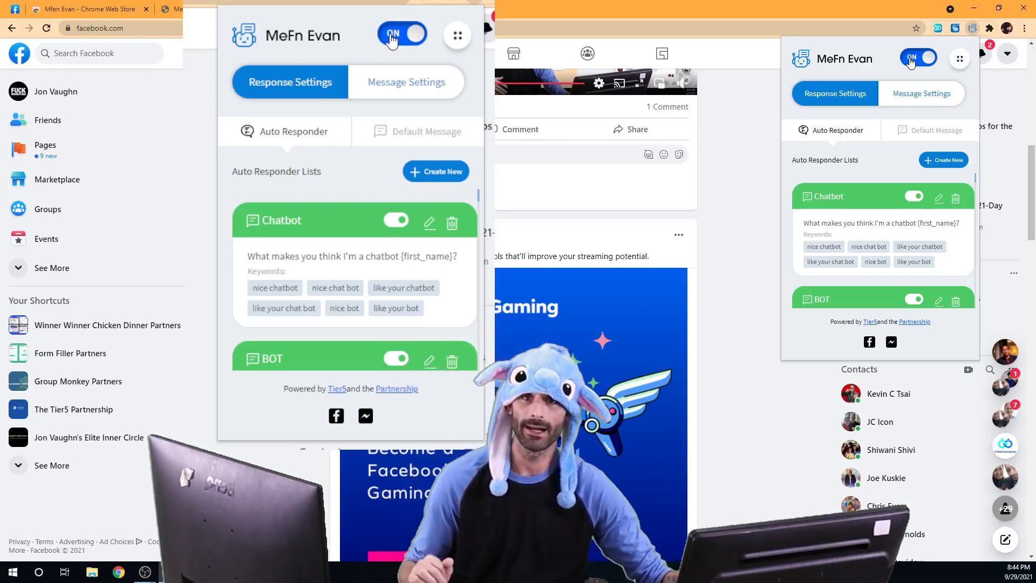
mouse_move(432, 55)
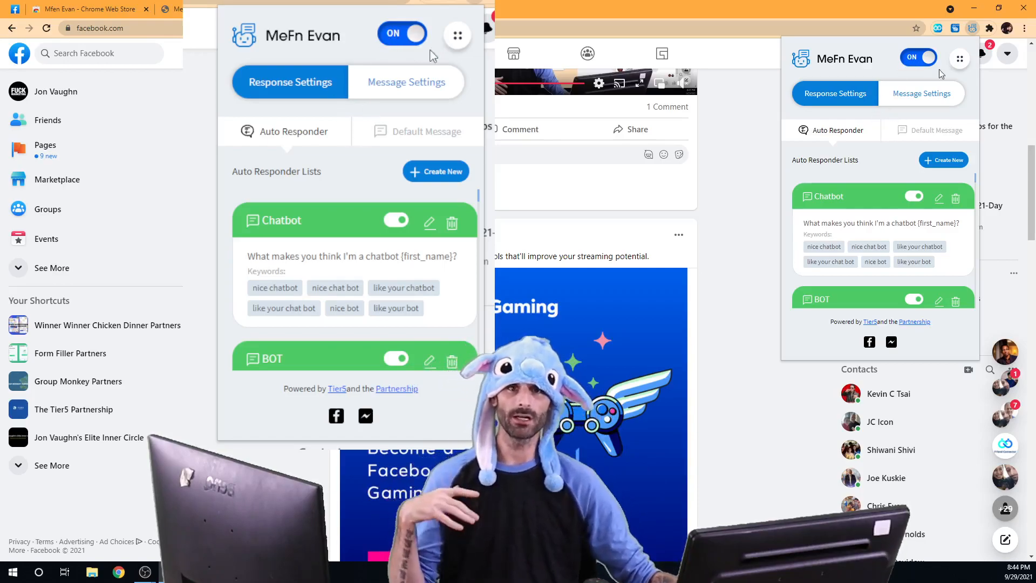
- Show the side menu with Dashboard, Settings, Delay Setting and Logout
left_click(457, 34)
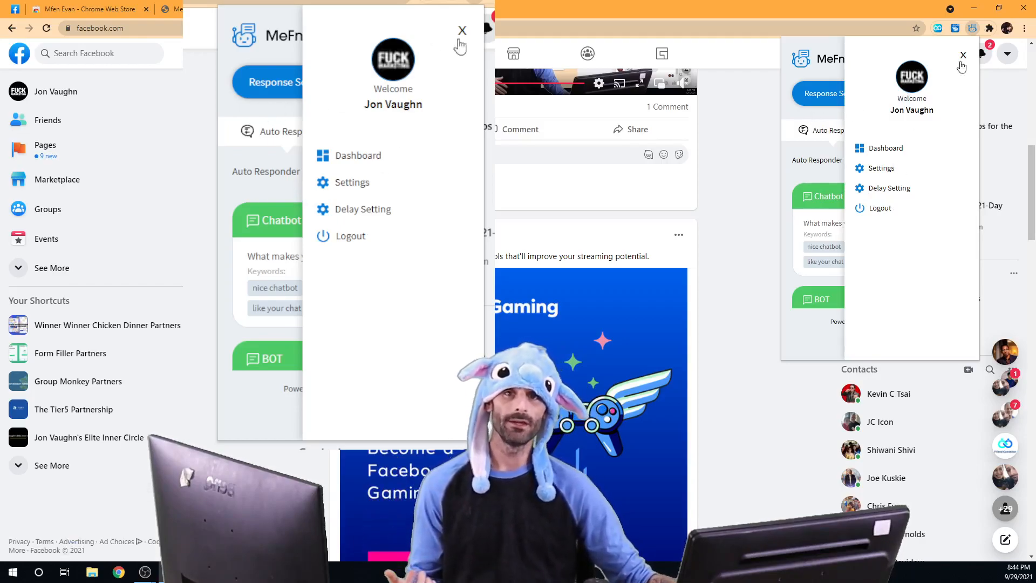
- Dismiss and reopen the side menu a couple of times, ending on the auto responder lists
left_click(461, 31)
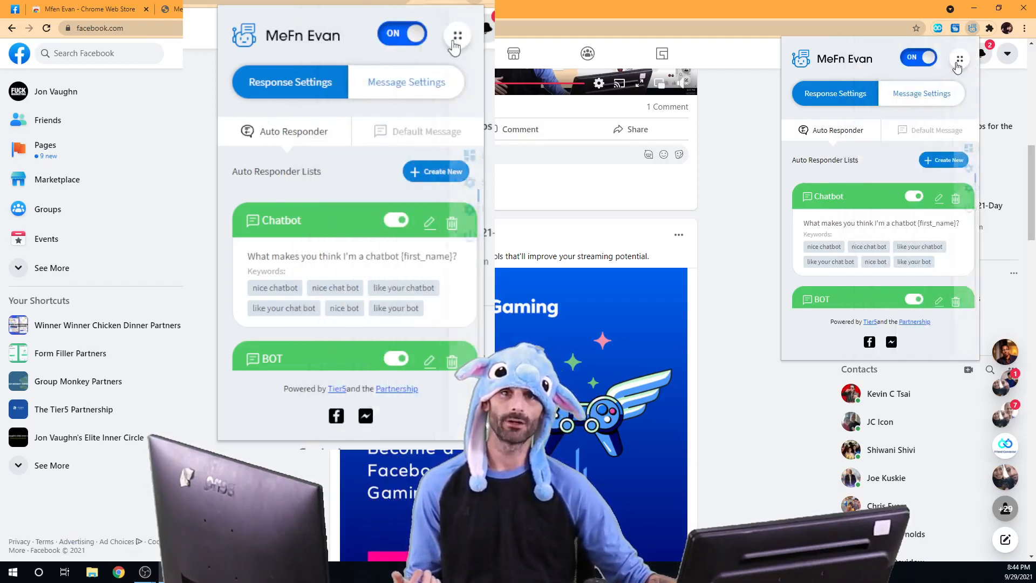
left_click(456, 35)
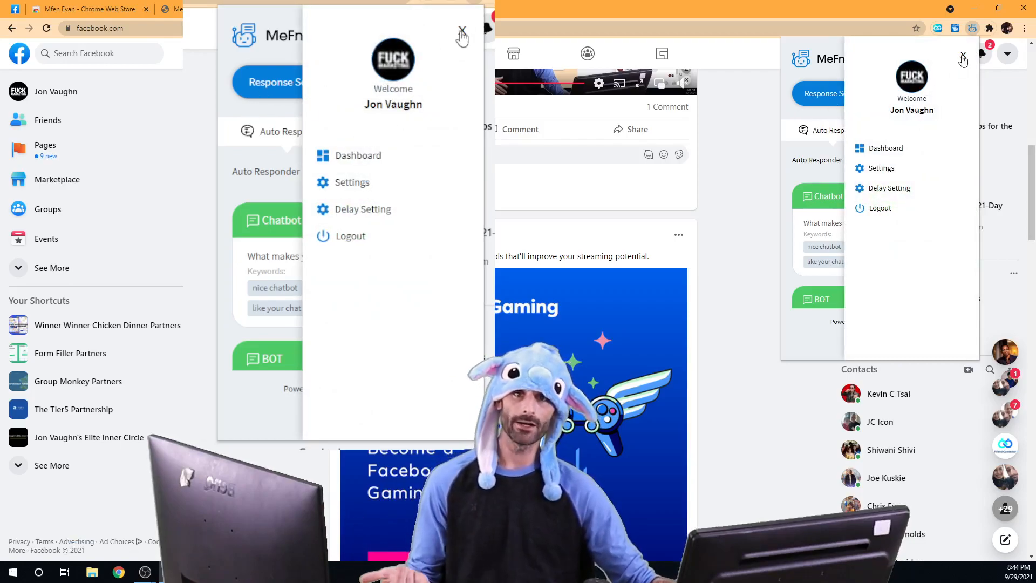
left_click(457, 34)
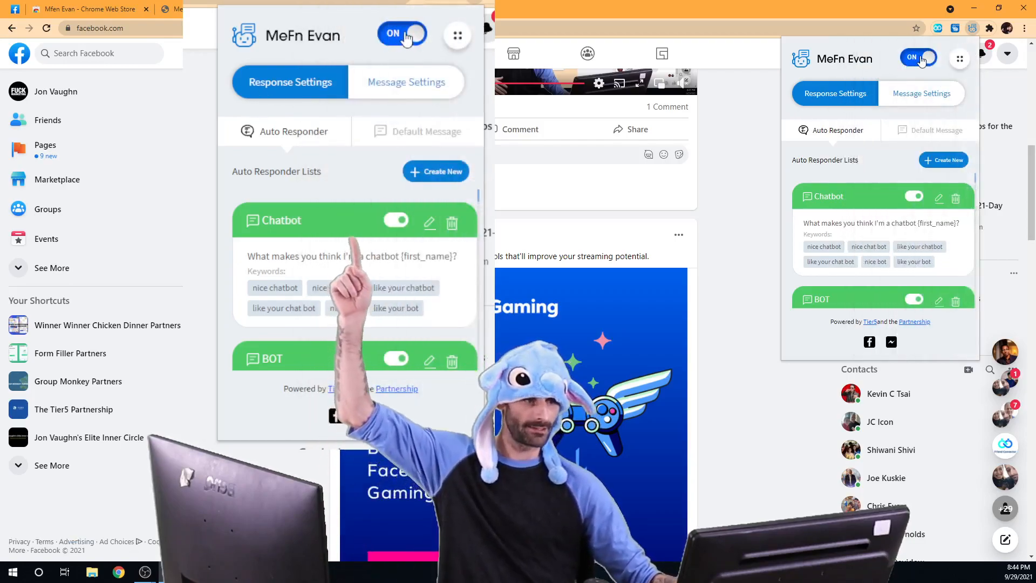
left_click(458, 35)
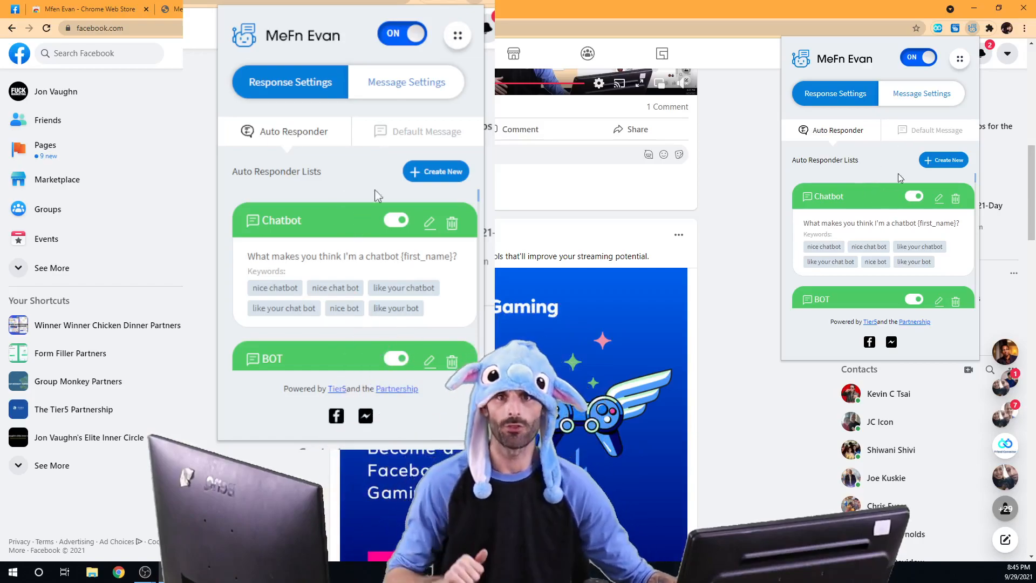
- Go to the Delay Setting page via the side menu
left_click(457, 35)
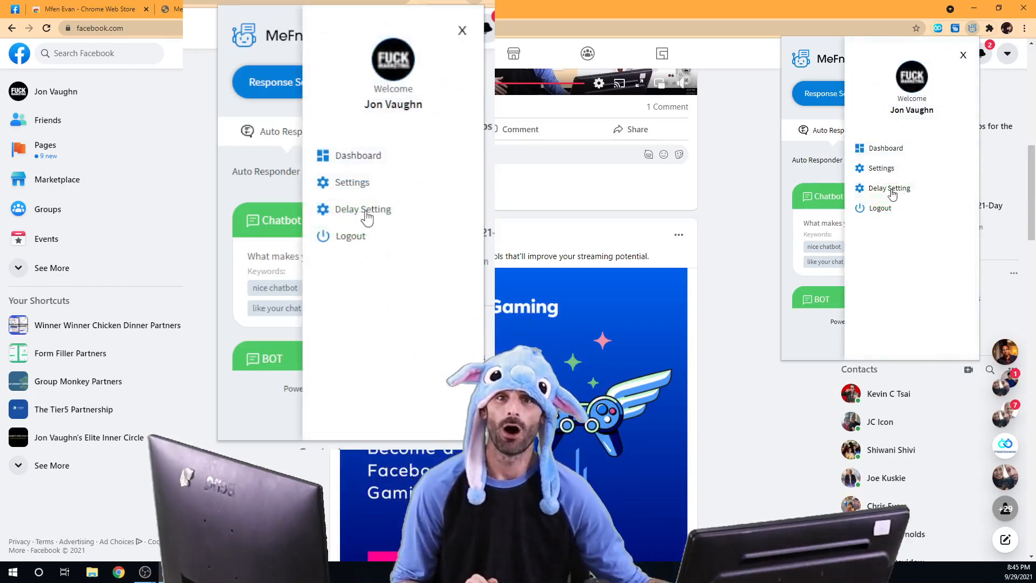
left_click(363, 208)
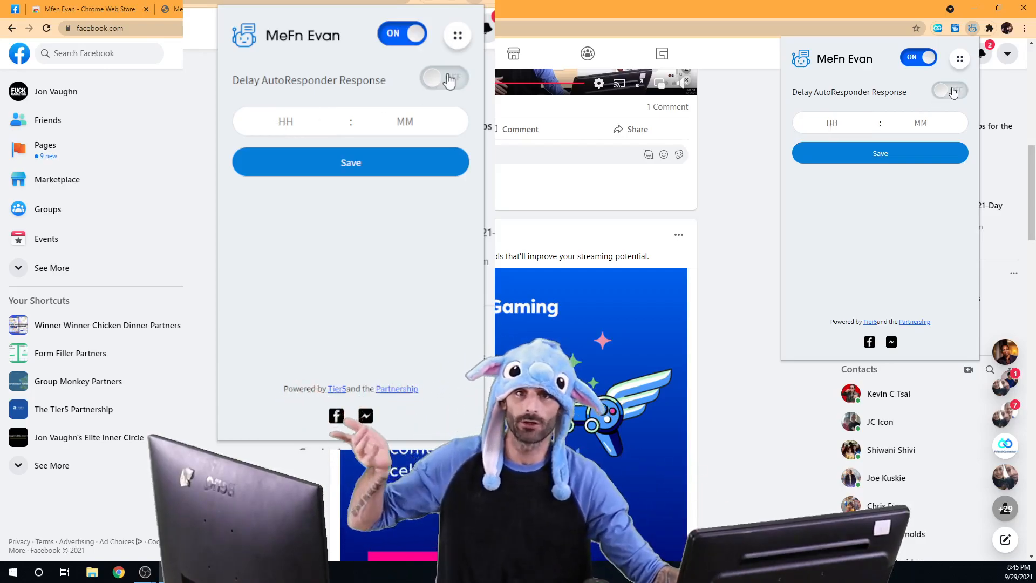
- Switch Delay AutoResponder Response on and back off, leaving hours and minutes empty
left_click(443, 77)
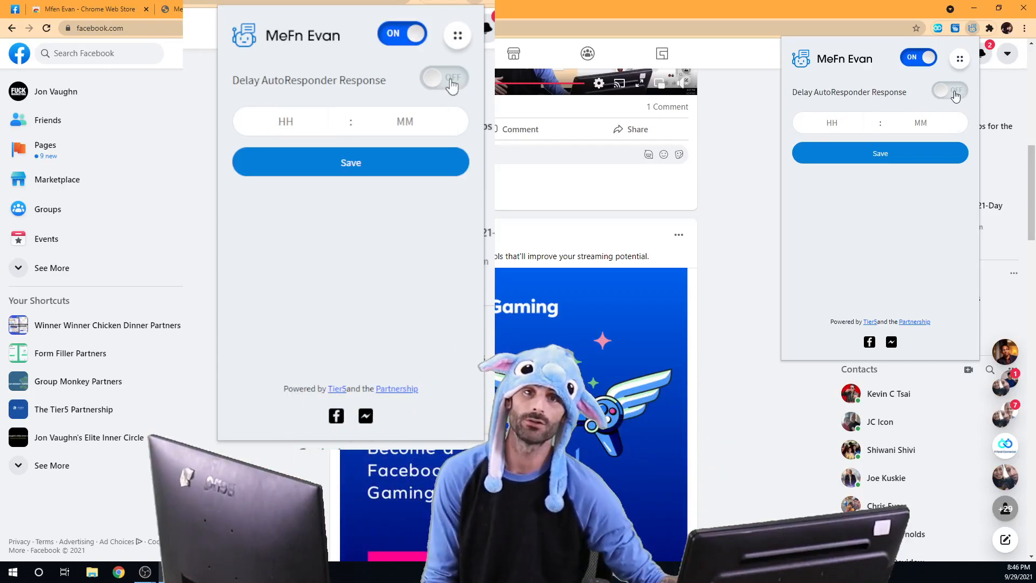
left_click(443, 78)
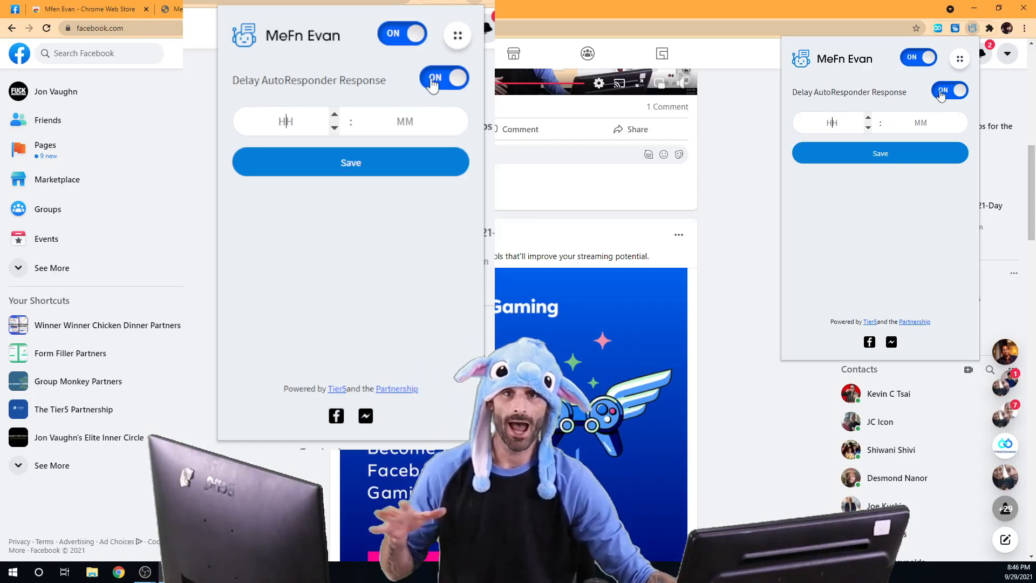
left_click(444, 78)
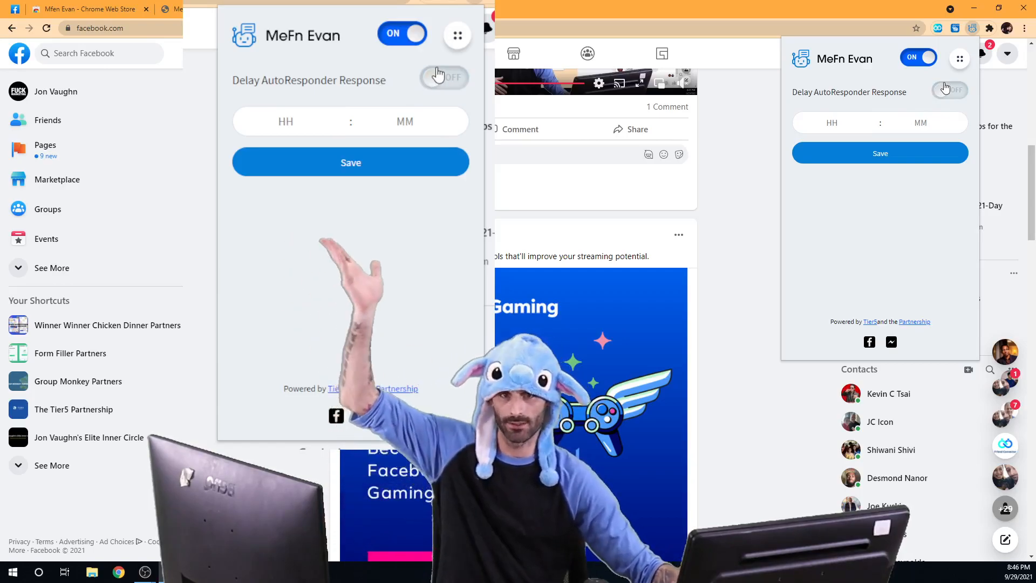
- Return to Response Settings with the auto responder lists via the side menu
left_click(457, 35)
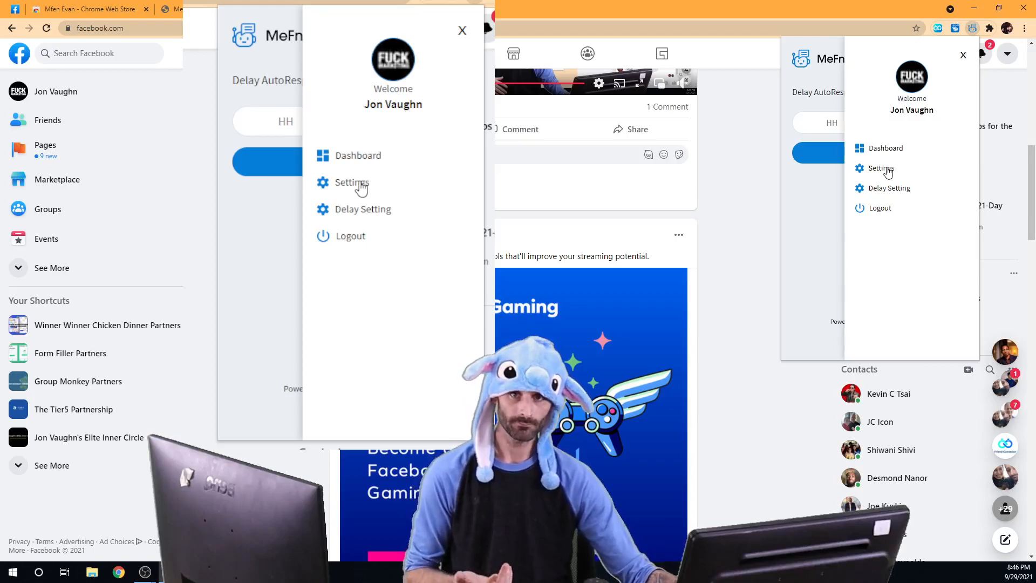
left_click(351, 182)
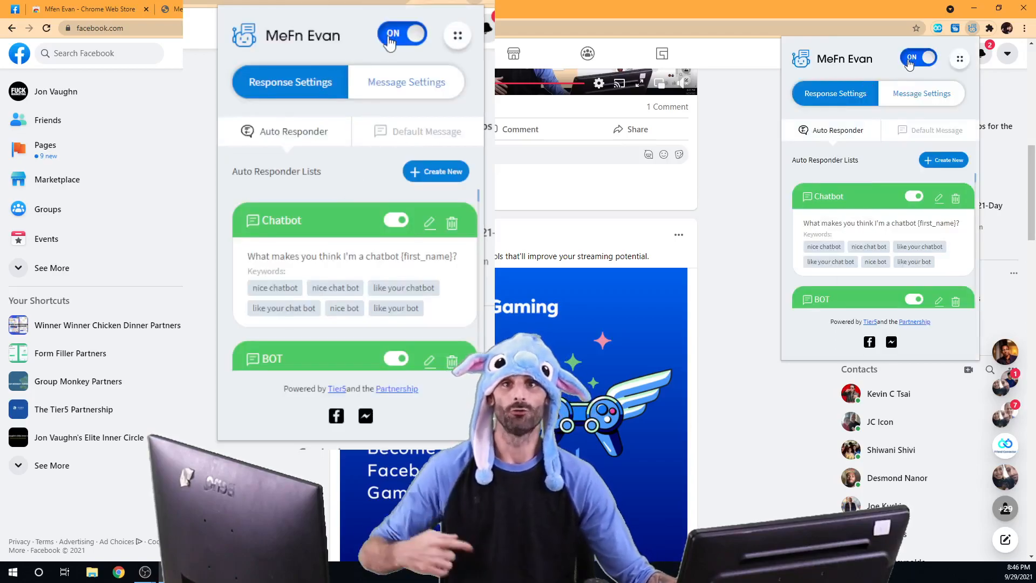